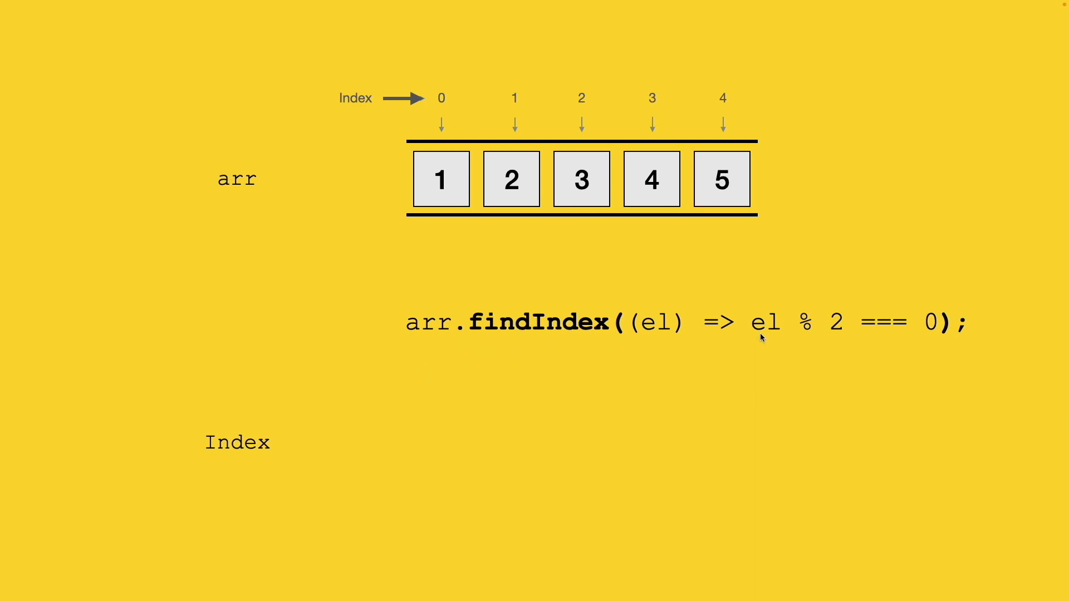
pyautogui.moveTo(819, 389)
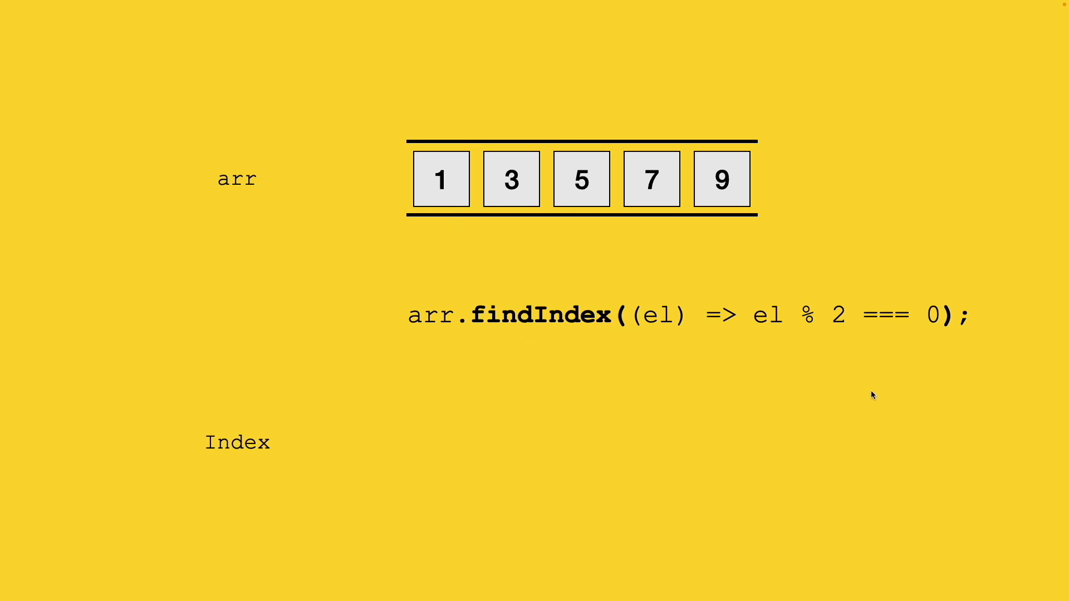
pyautogui.moveTo(878, 399)
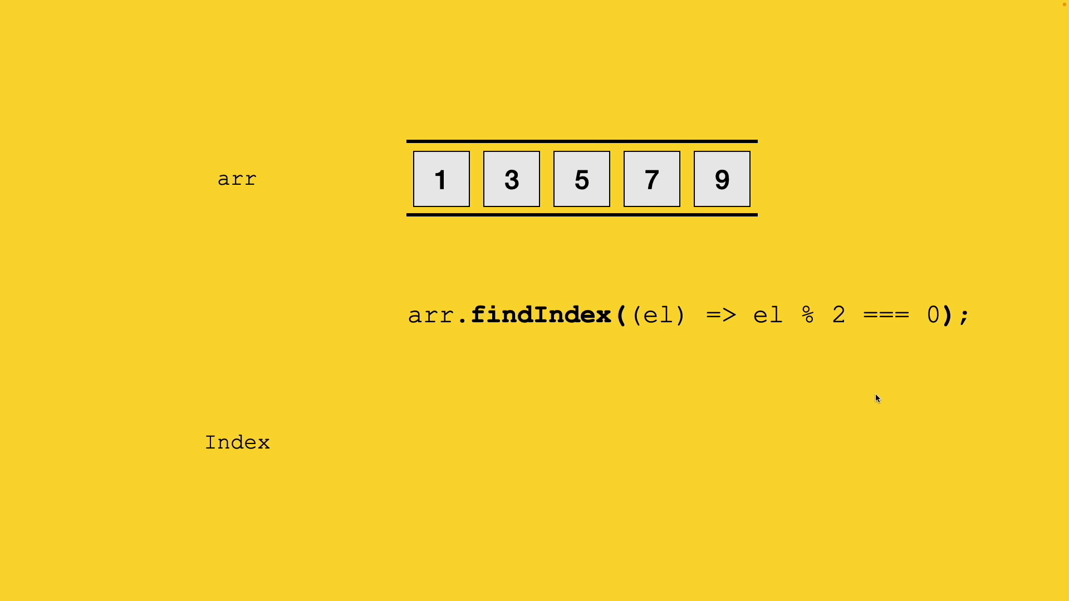
pyautogui.moveTo(420, 165)
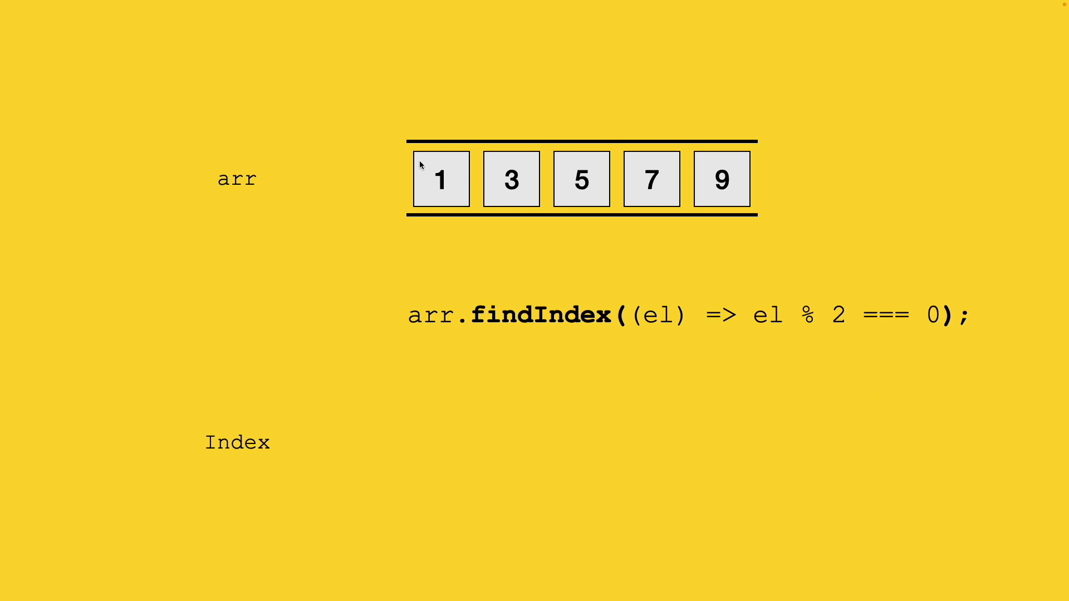
pyautogui.moveTo(835, 332)
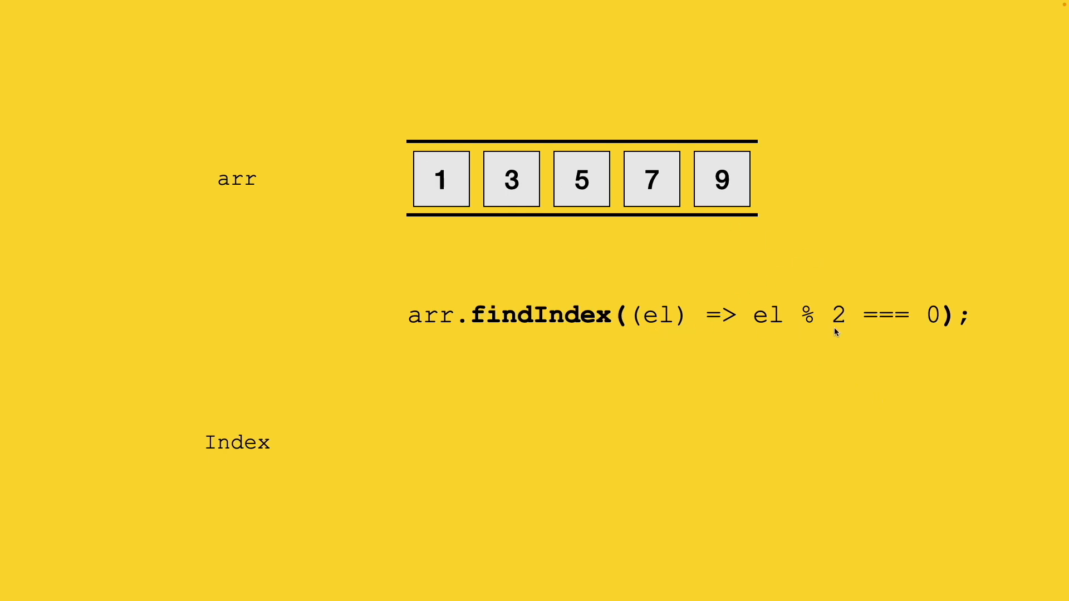
pyautogui.moveTo(872, 396)
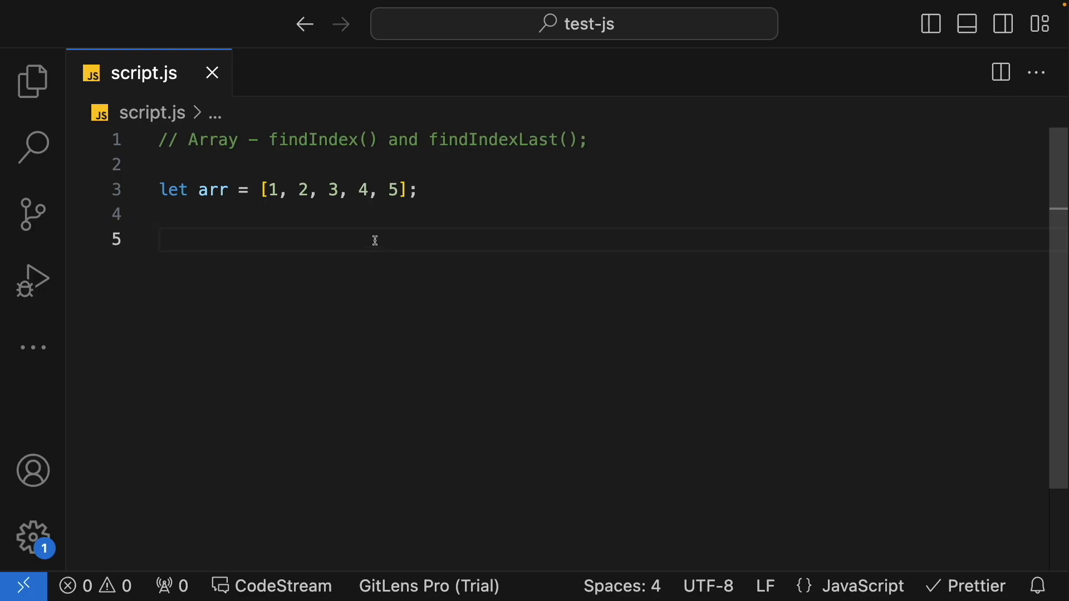
# - Assign index = arr.findIndex((el) => el % 2 === 0) to find the first even element
pyautogui.write('let')
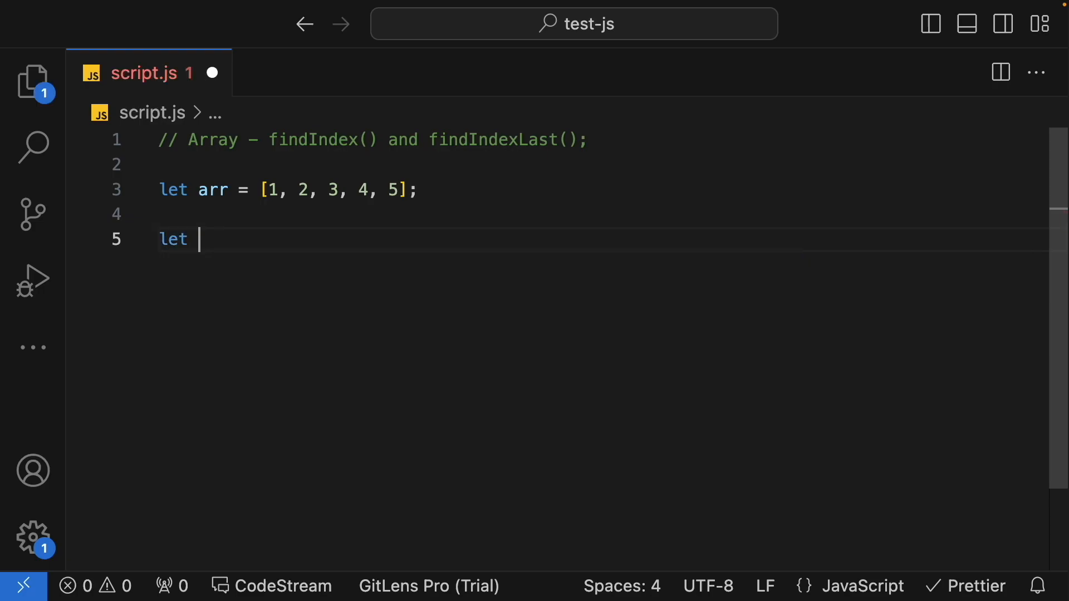
pyautogui.write('index =')
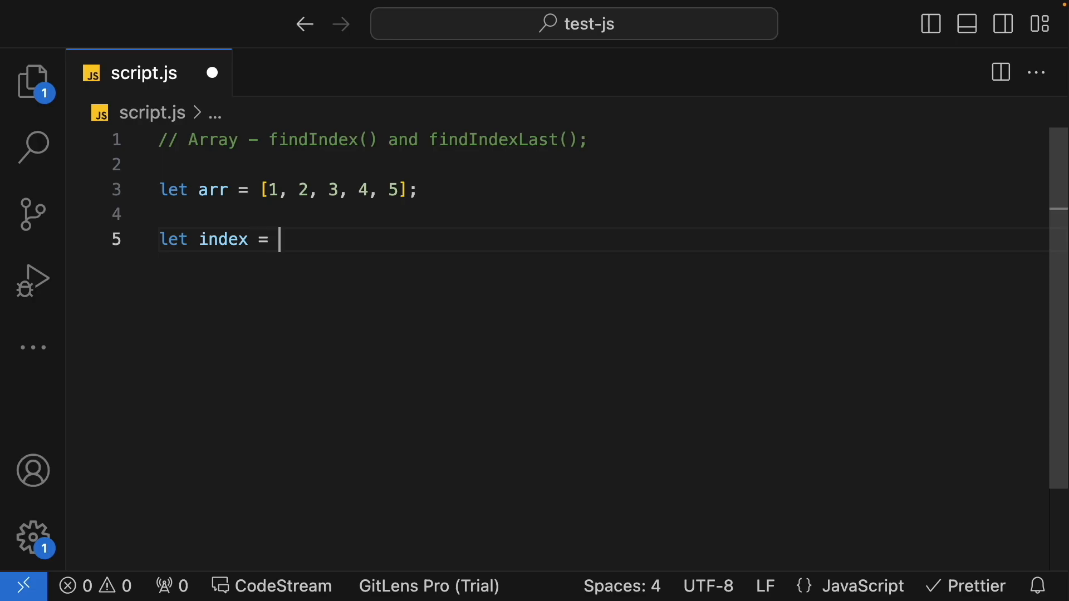
pyautogui.write('arr.')
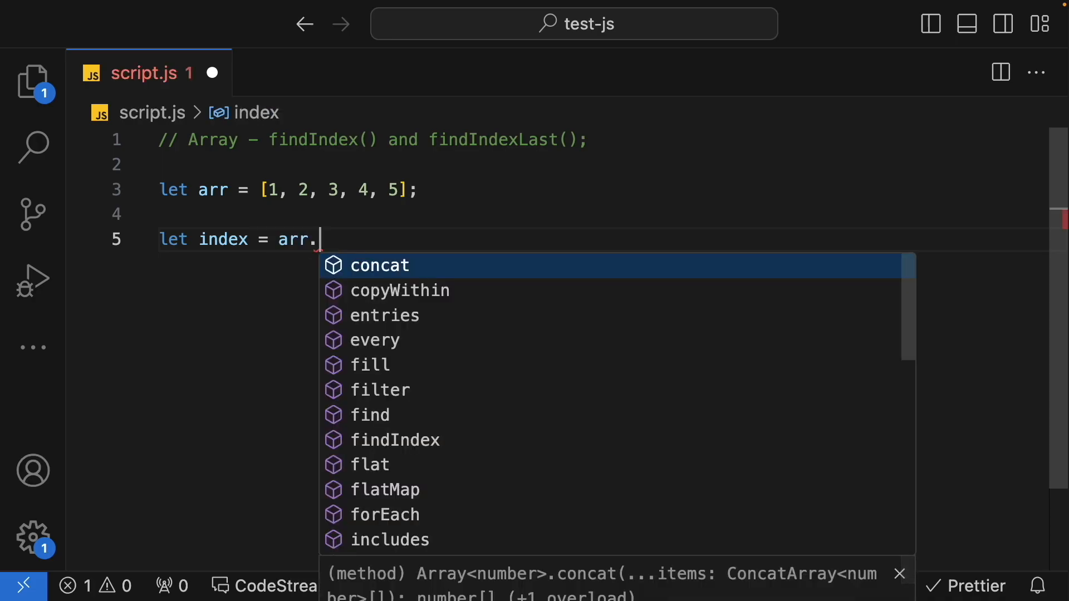
pyautogui.write('findIndex')
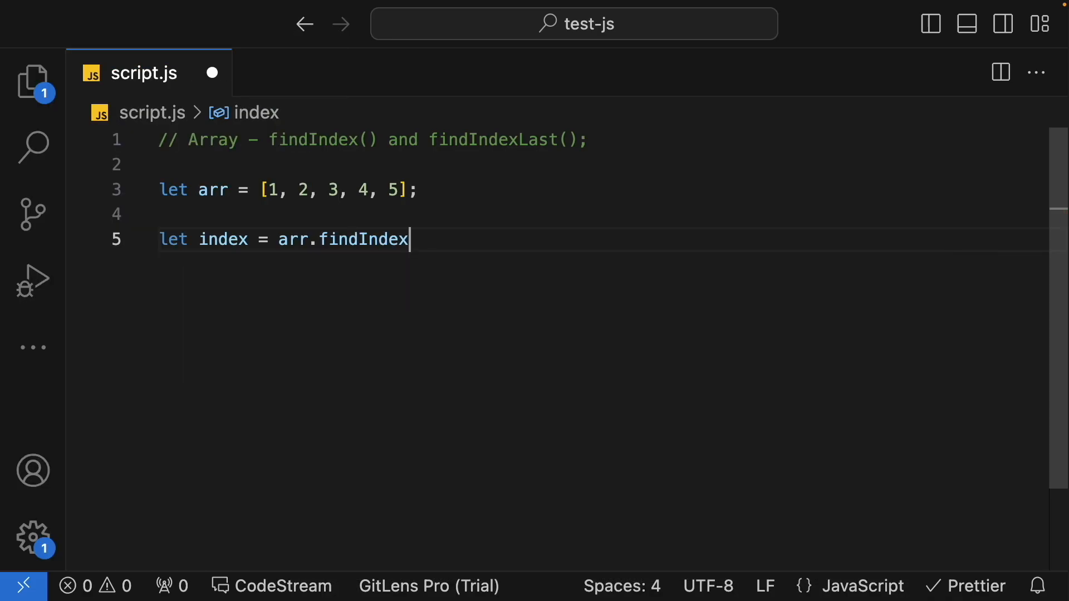
pyautogui.write('();')
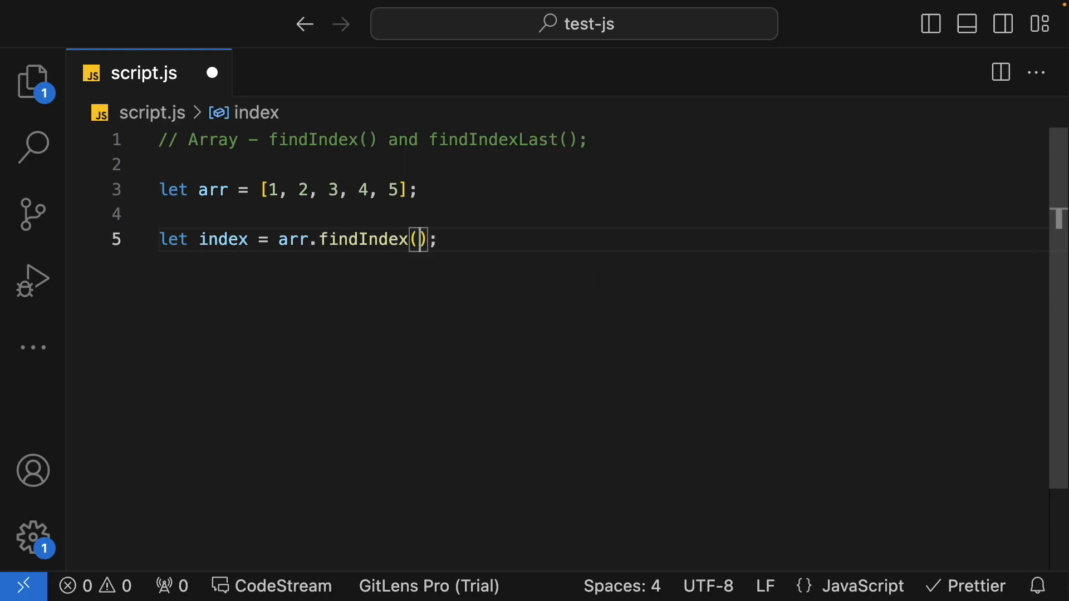
pyautogui.write('el=> el')
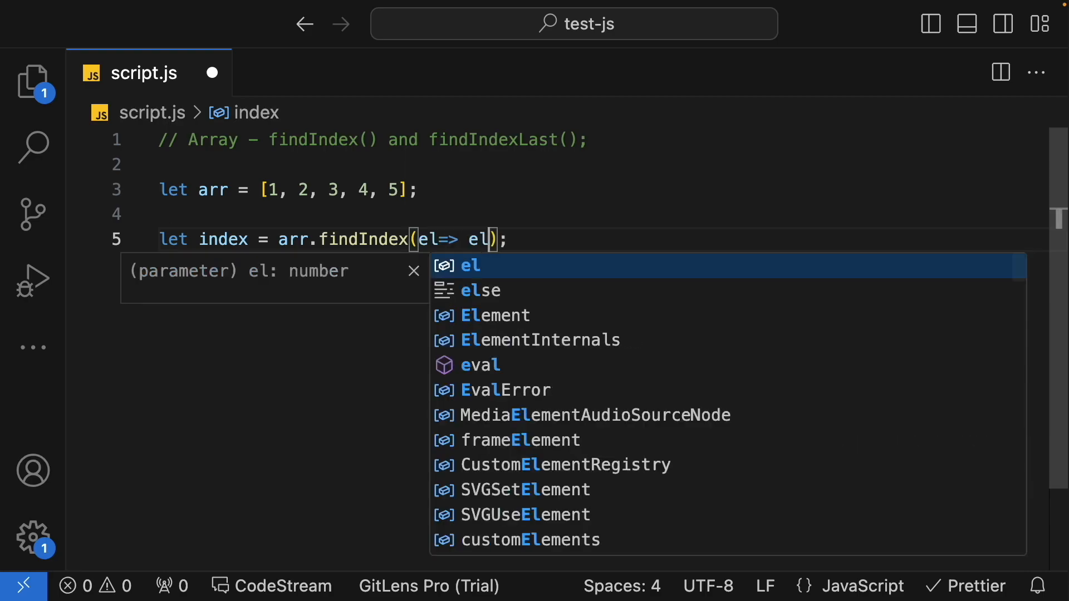
pyautogui.write('% 2 === 0')
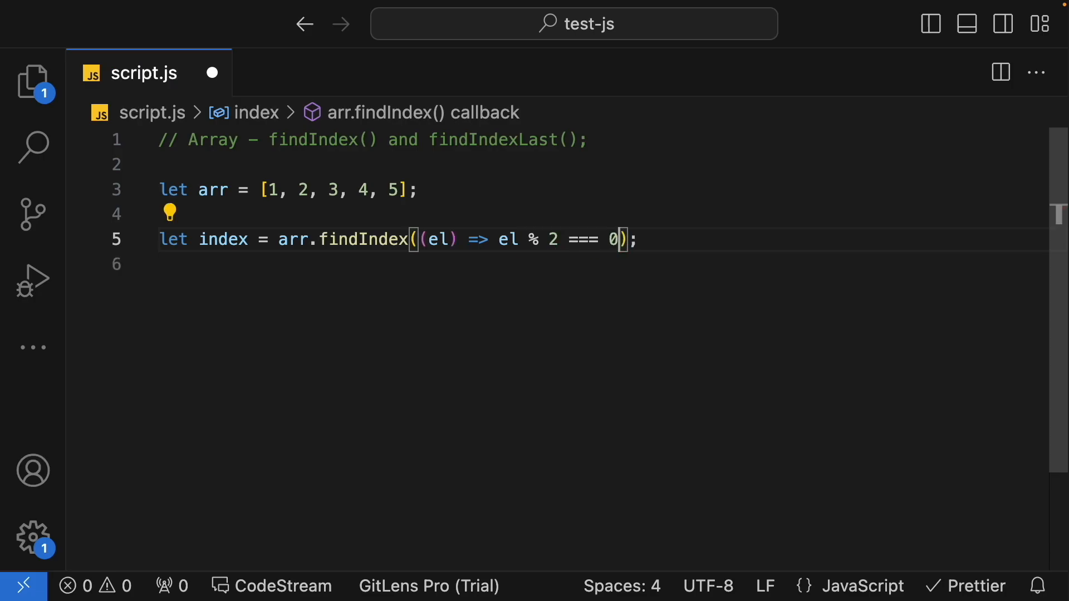
# - Add console.log(index) on a new line
pyautogui.write('lof')
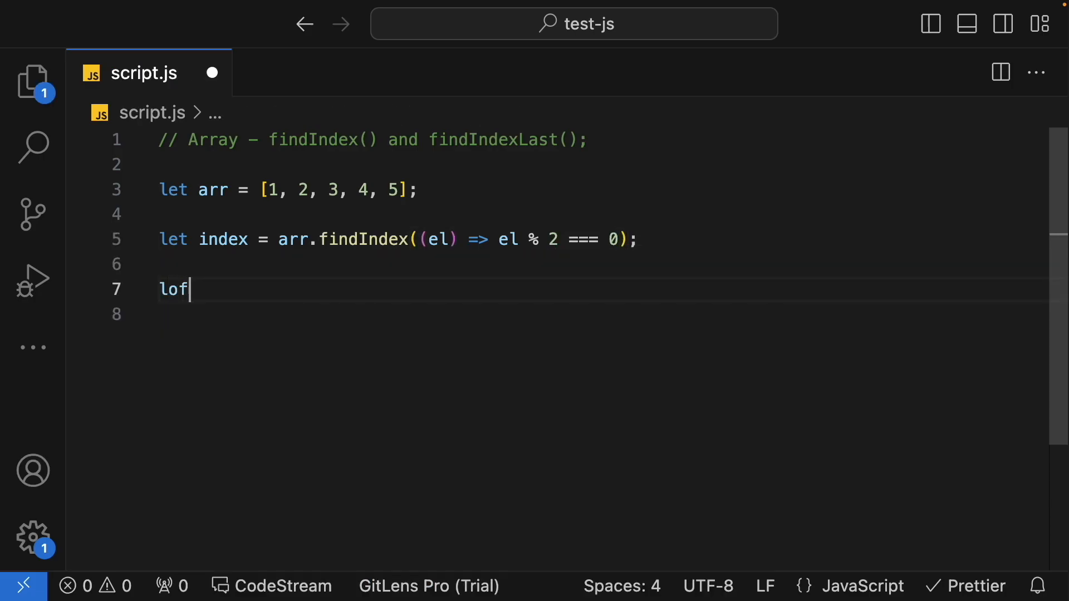
pyautogui.write('console.log(in);')
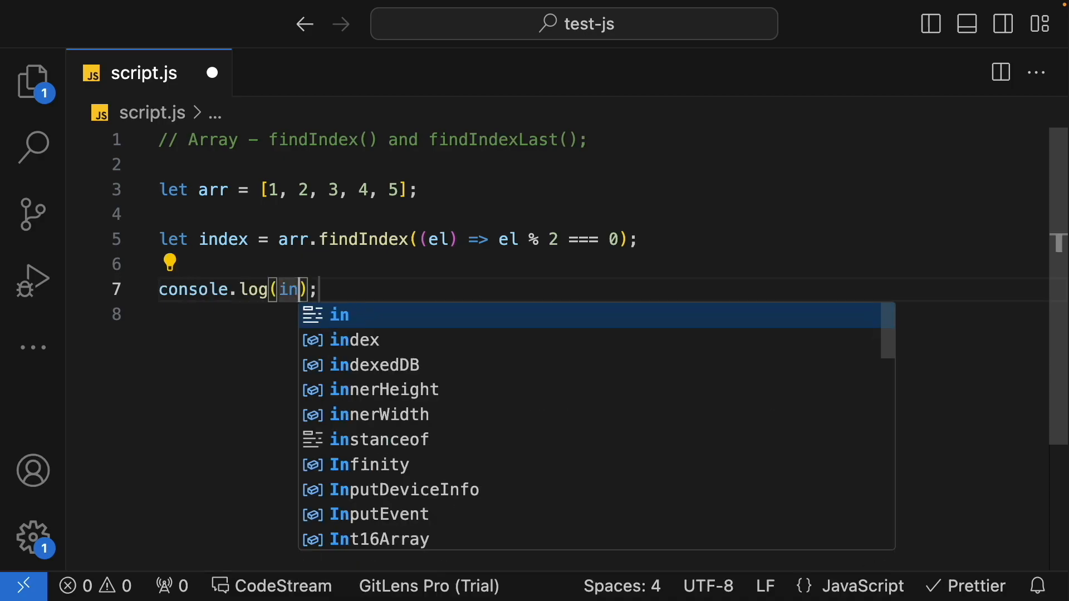
pyautogui.write('dex')
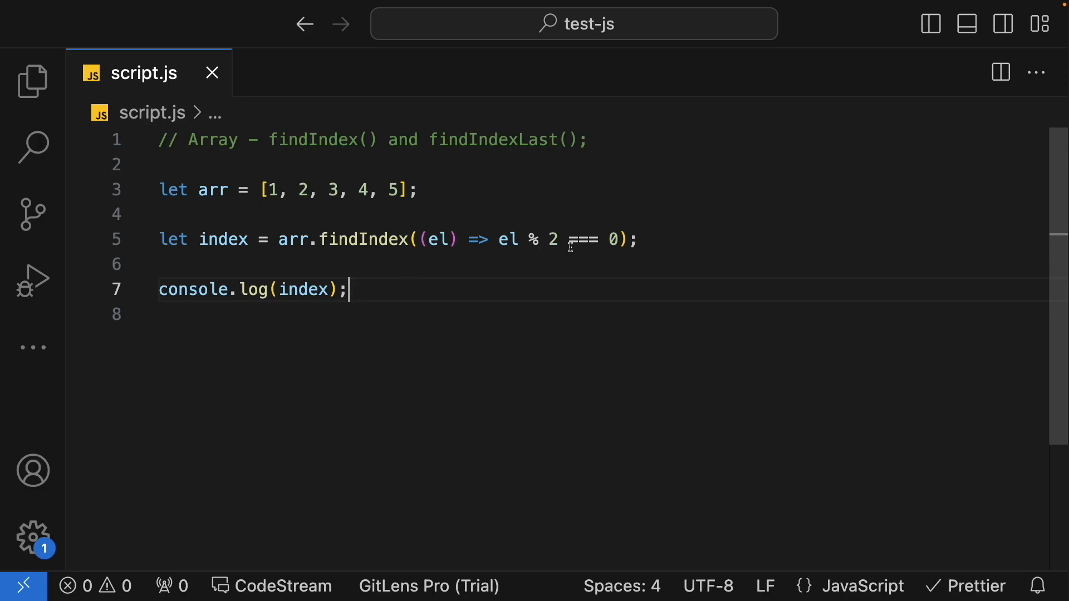
pyautogui.moveTo(310, 212)
pyautogui.write('3')
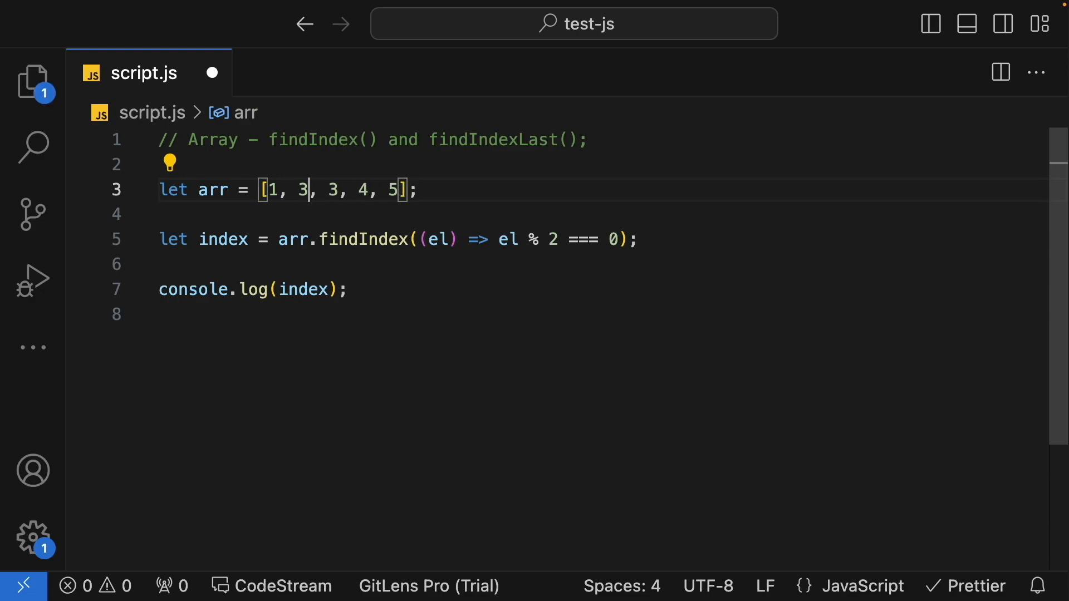
# - Edit the array literal so arr = [1, 3, 5, 7, 9]
pyautogui.press('Backspace')
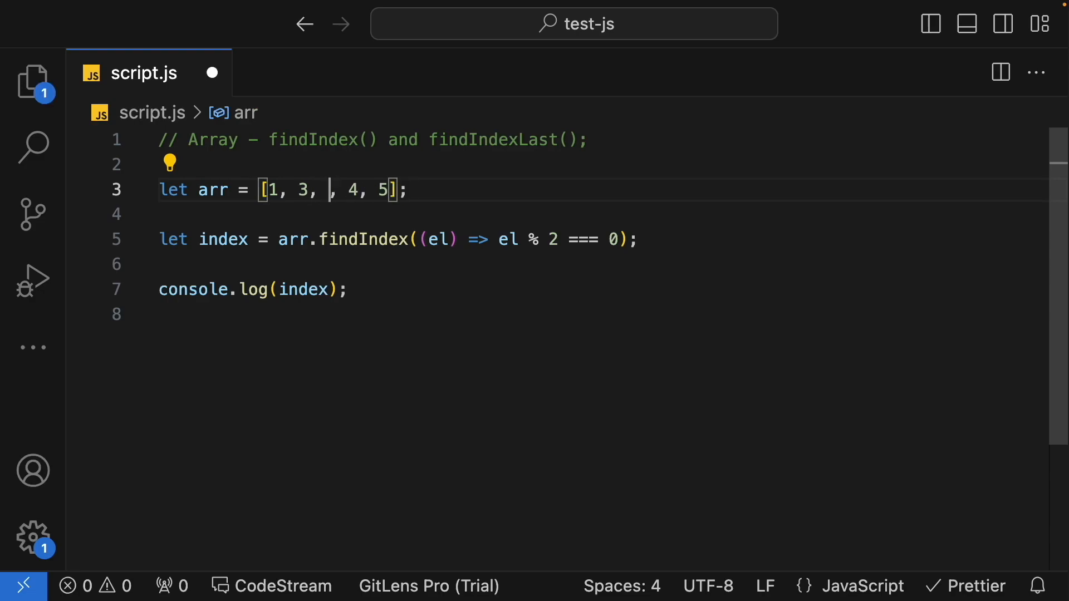
pyautogui.write('5,')
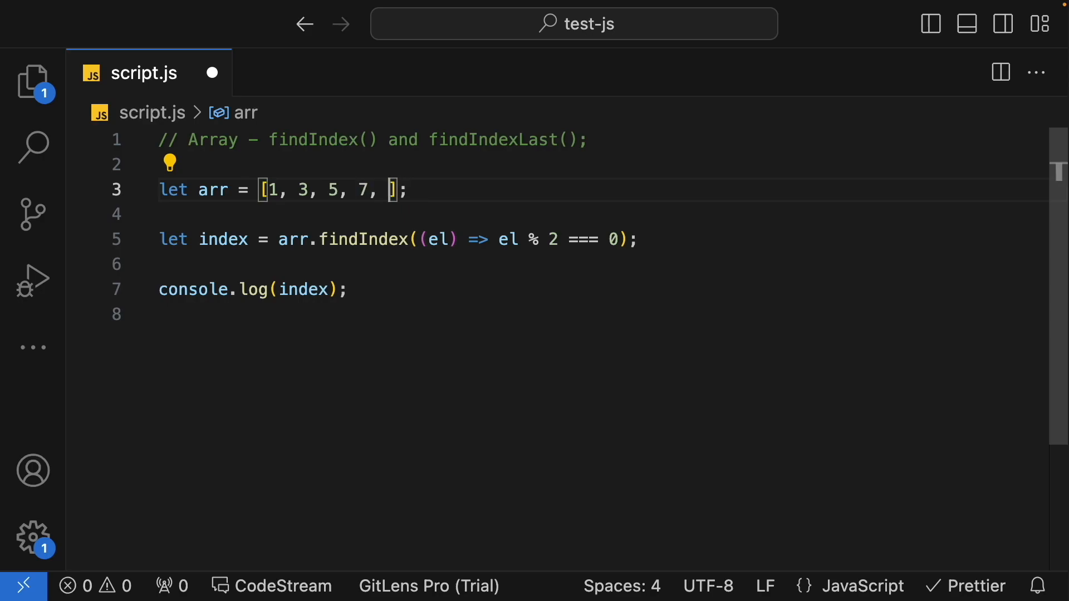
pyautogui.write('9')
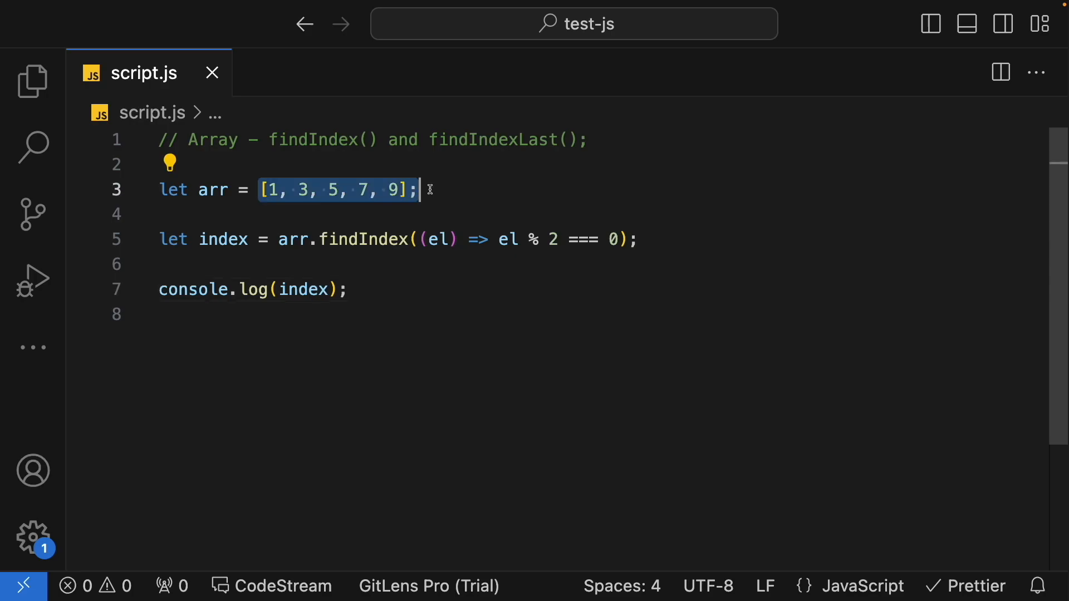
pyautogui.moveTo(440, 191)
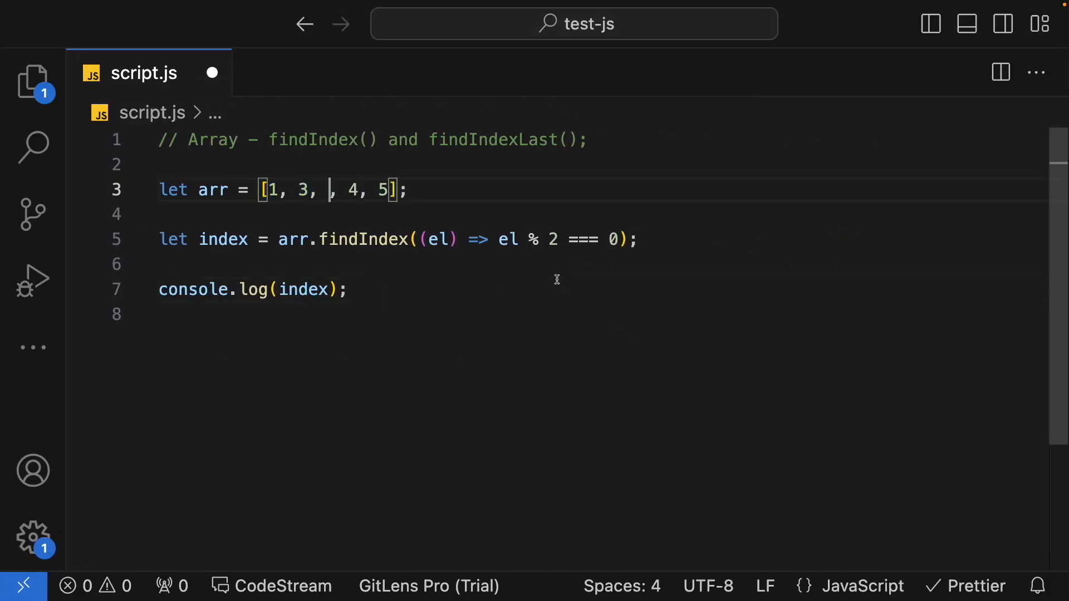
# - Revert arr to [1, 2, 3, 4, 5], switch to findLastIndex, and point out 4
pyautogui.write('2')
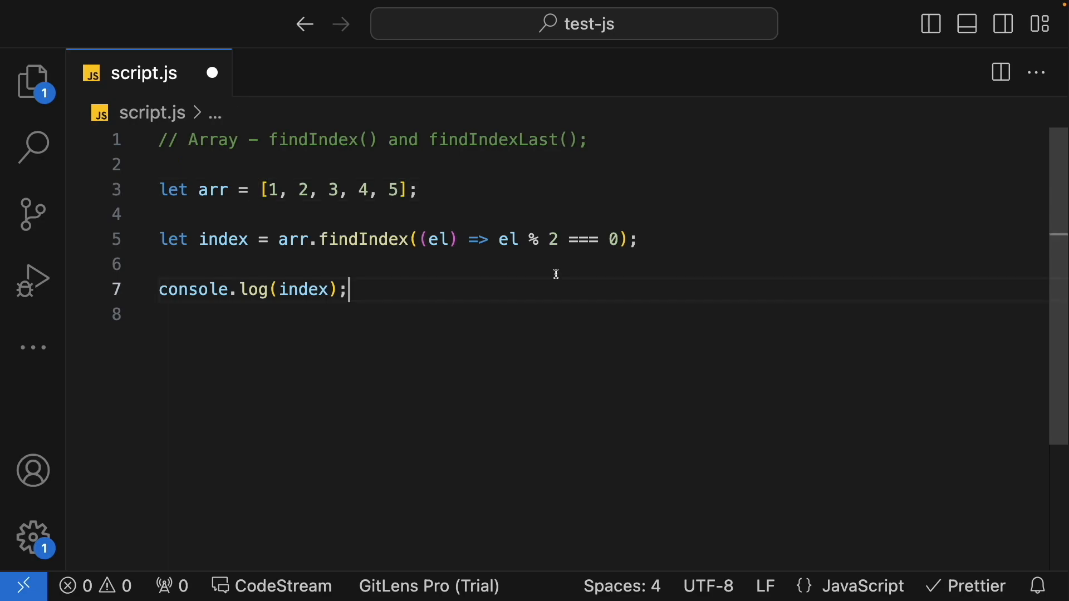
pyautogui.write('Last')
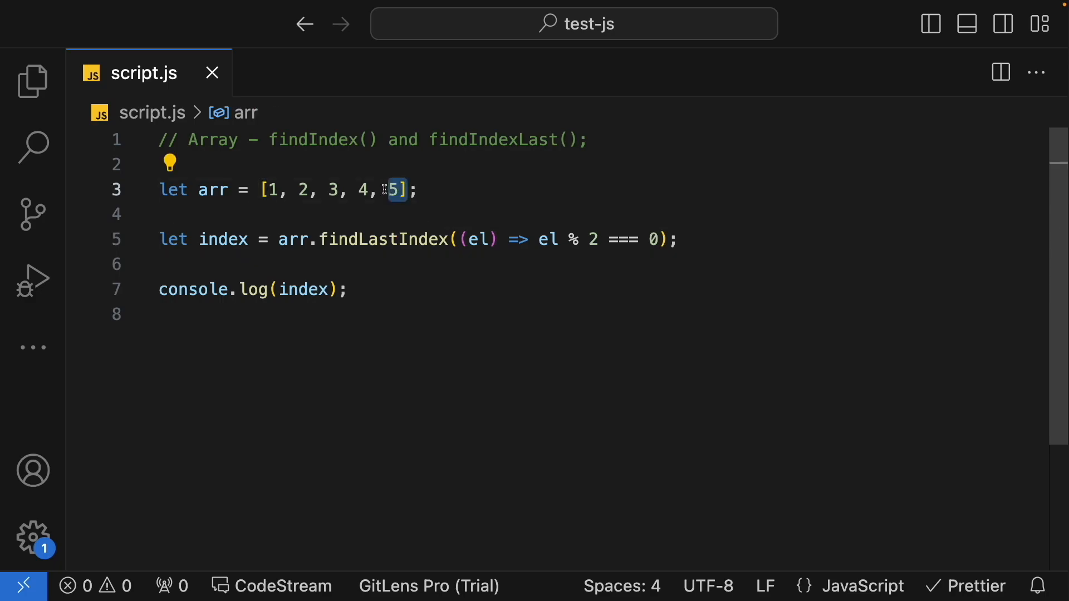
pyautogui.click(361, 189)
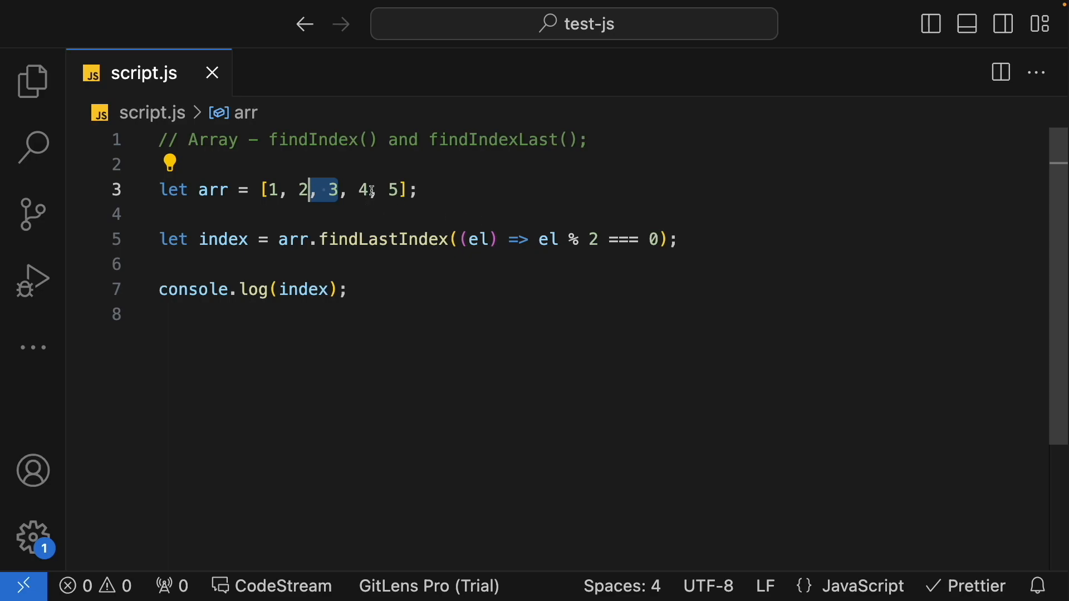
pyautogui.click(359, 190)
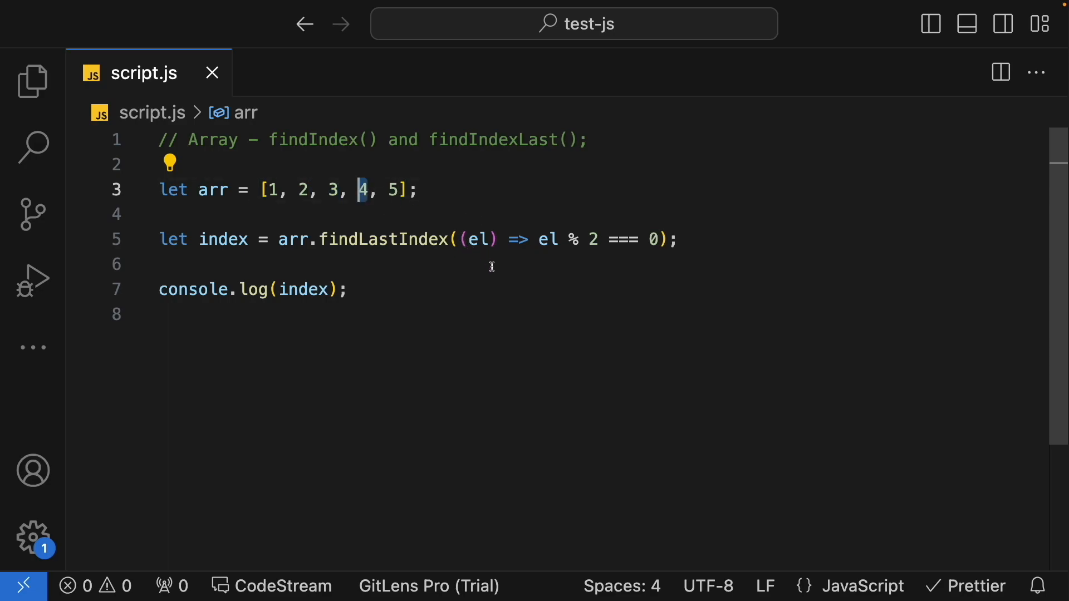
pyautogui.moveTo(362, 198)
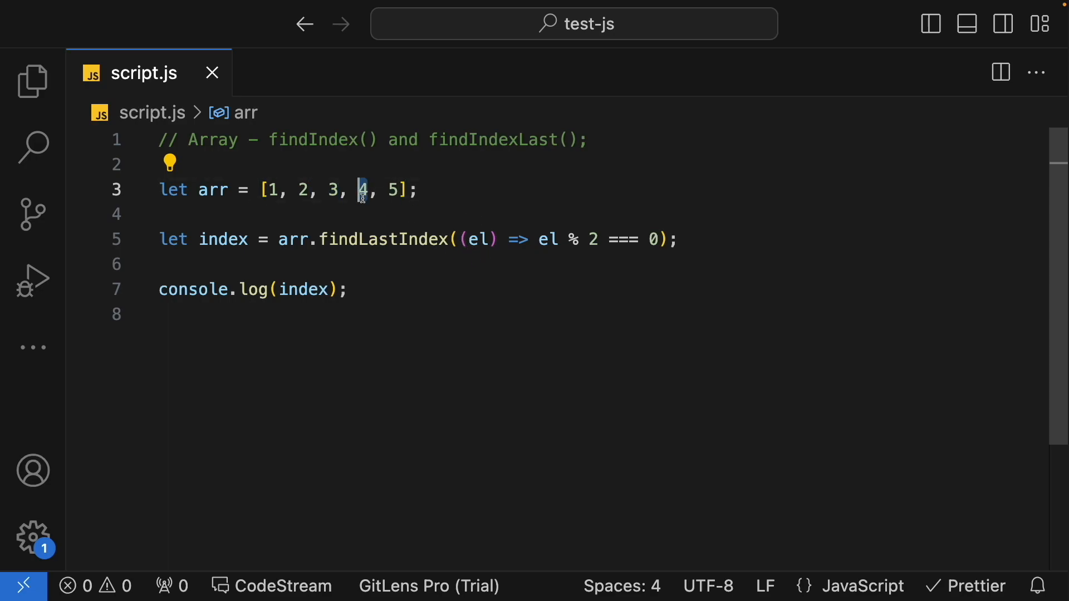